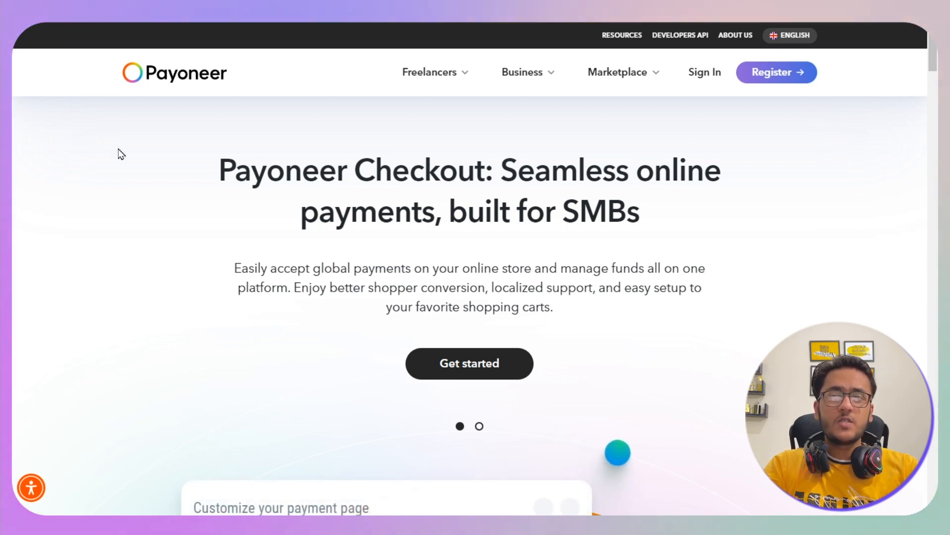
mouse_move(721, 146)
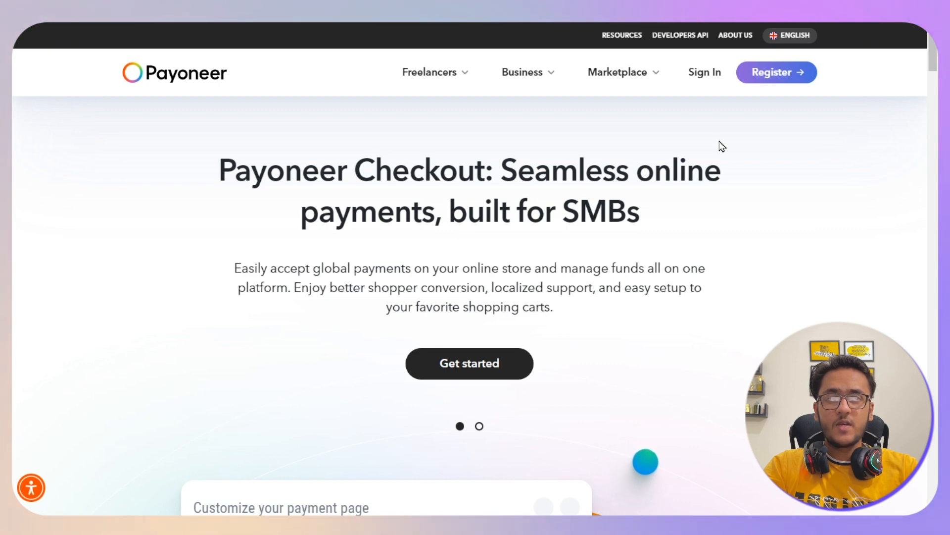
mouse_move(776, 73)
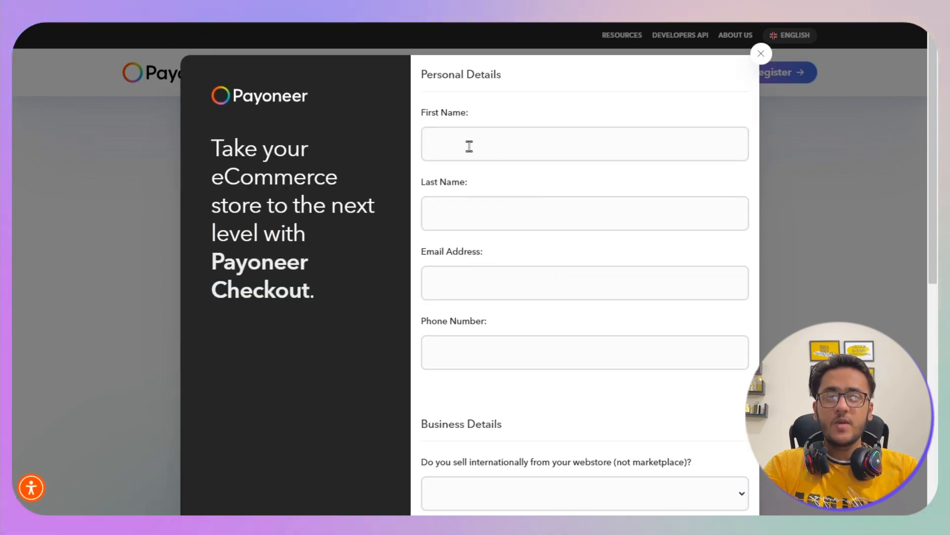
double_click(460, 74)
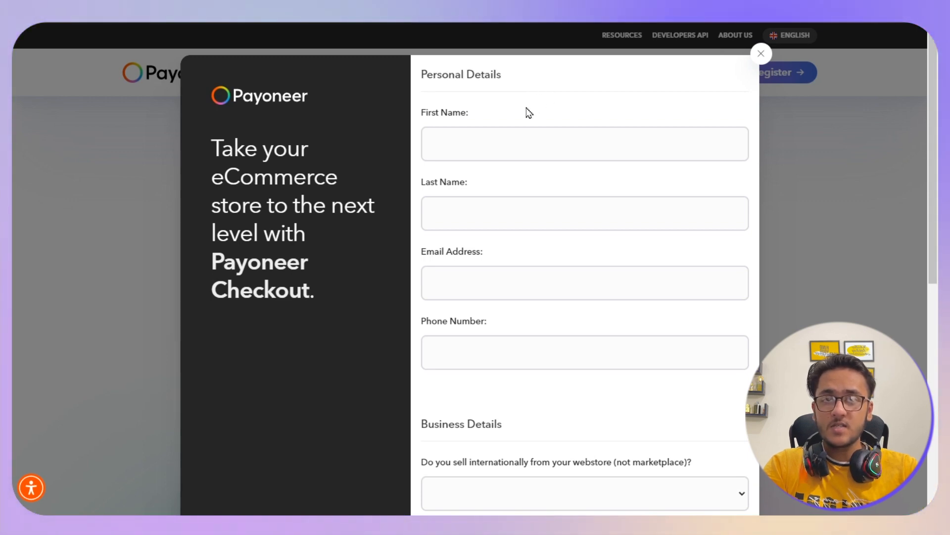
double_click(444, 112)
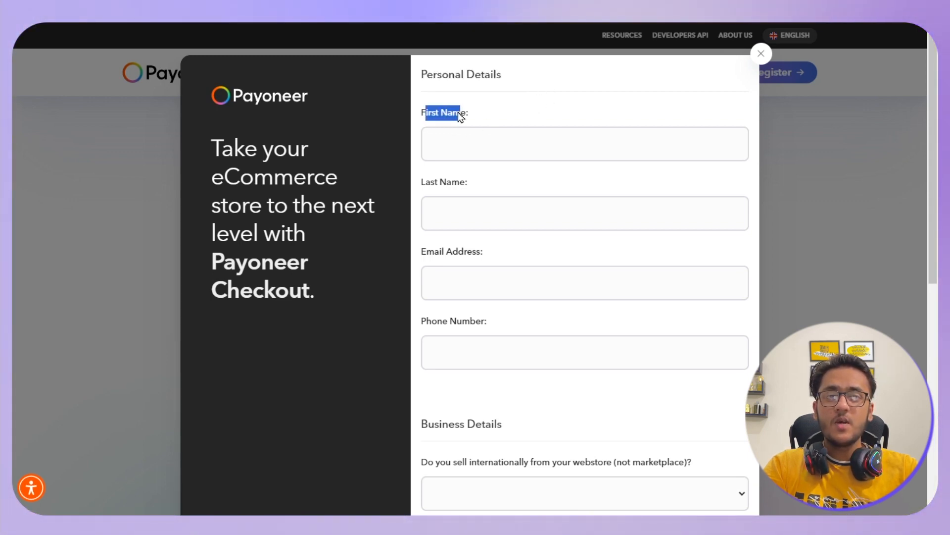
click(585, 144)
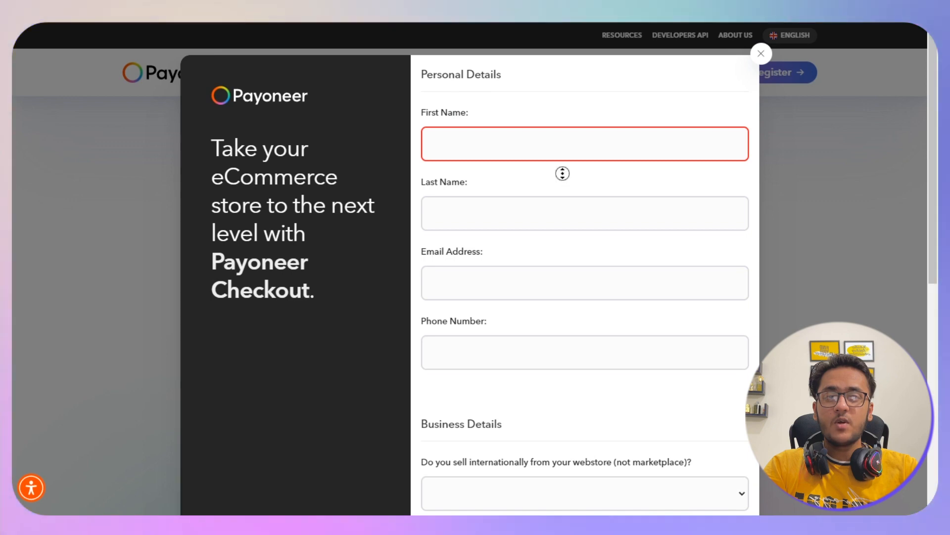
scroll(down, 3)
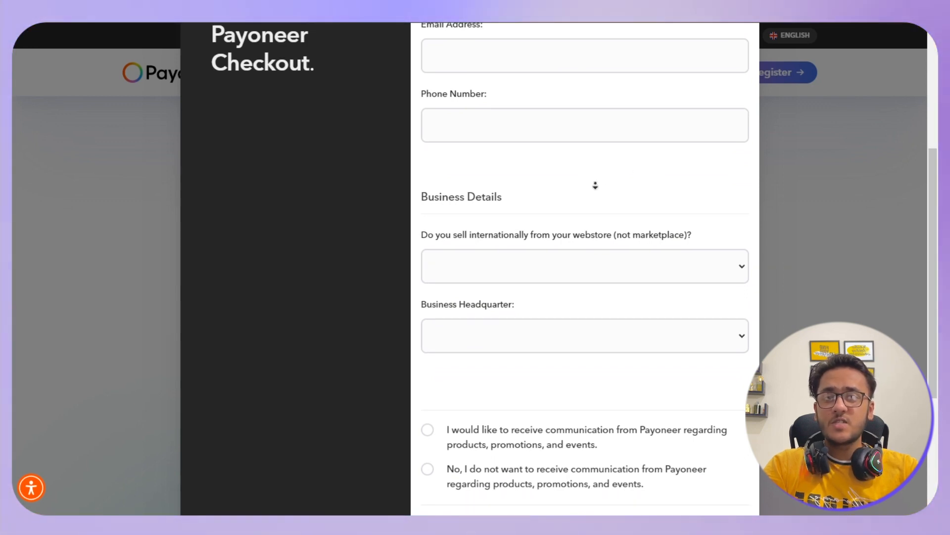
scroll(down, 3)
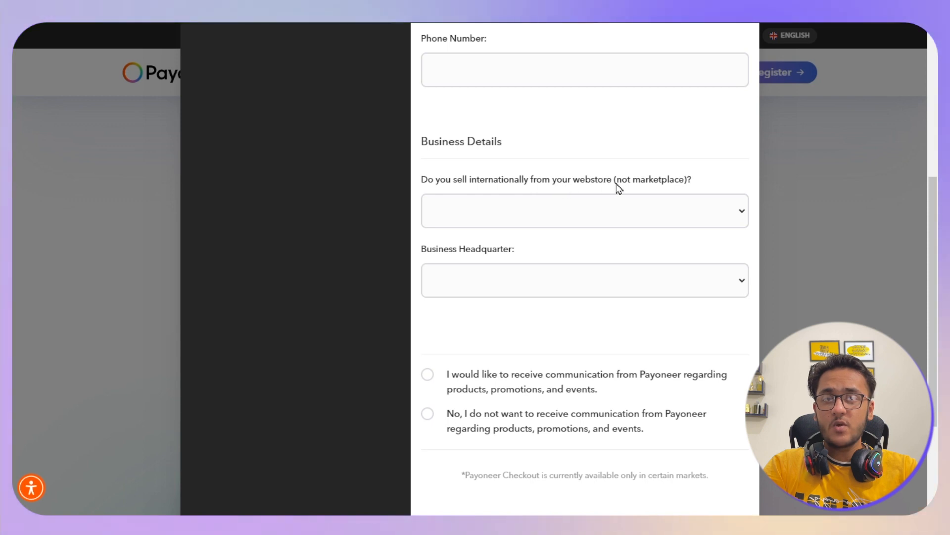
mouse_move(693, 190)
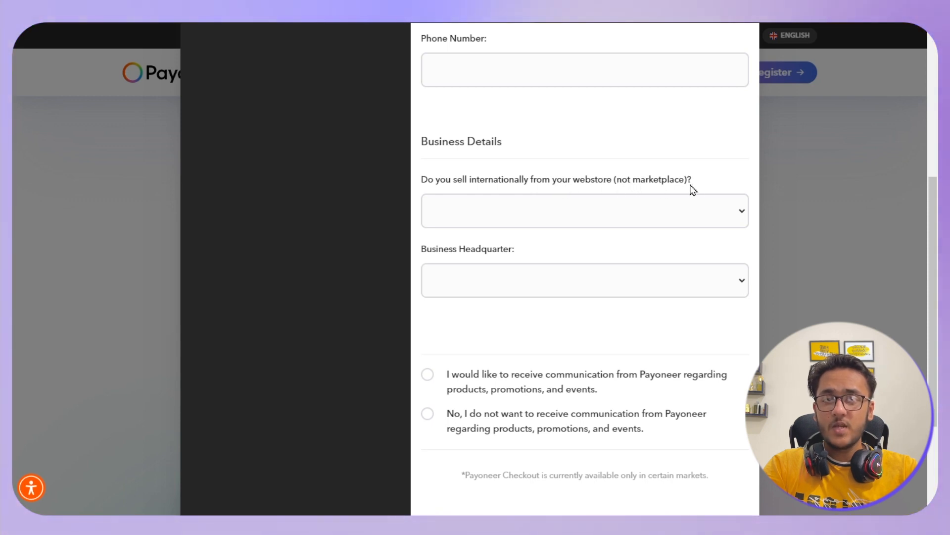
Step: Answer Yes to international selling, choose Shopify as platform and $0-$20,000 monthly sales
click(585, 210)
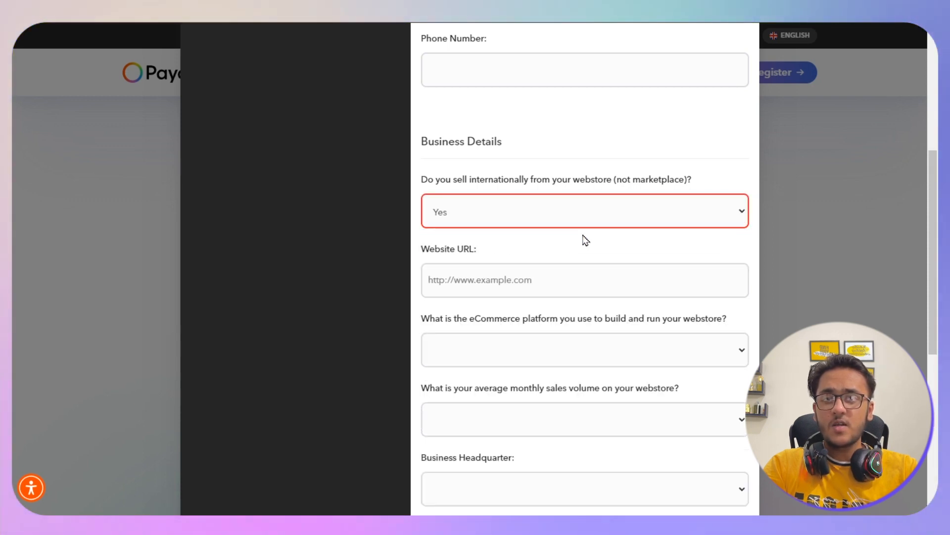
scroll(down, 3)
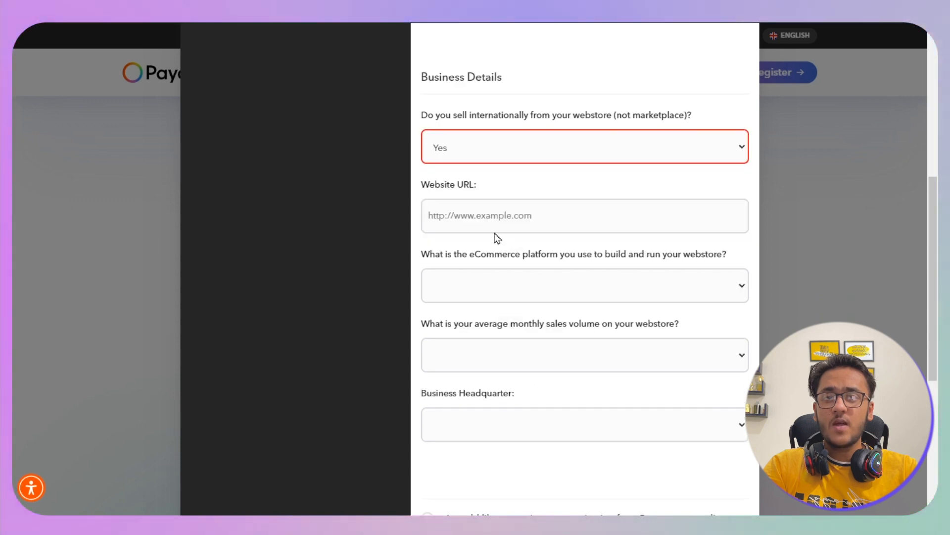
mouse_move(535, 246)
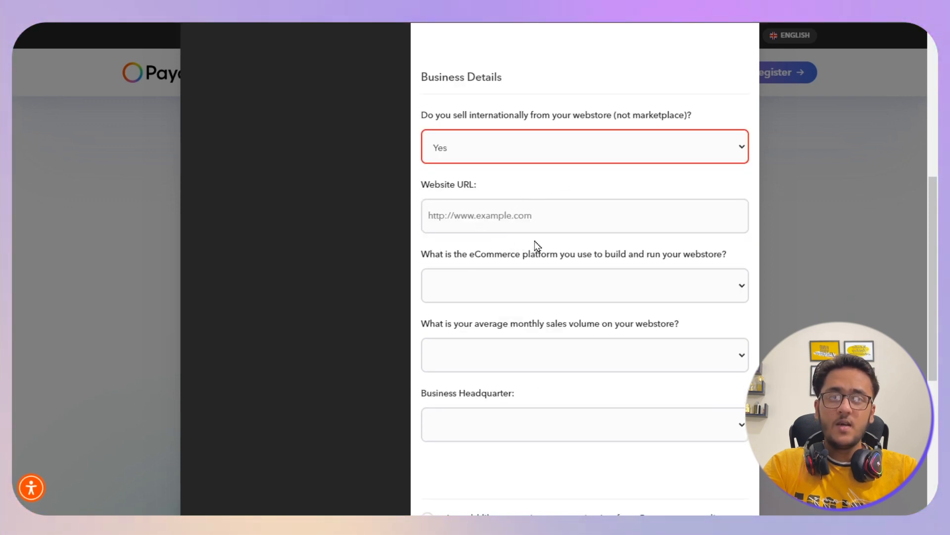
scroll(down, 3)
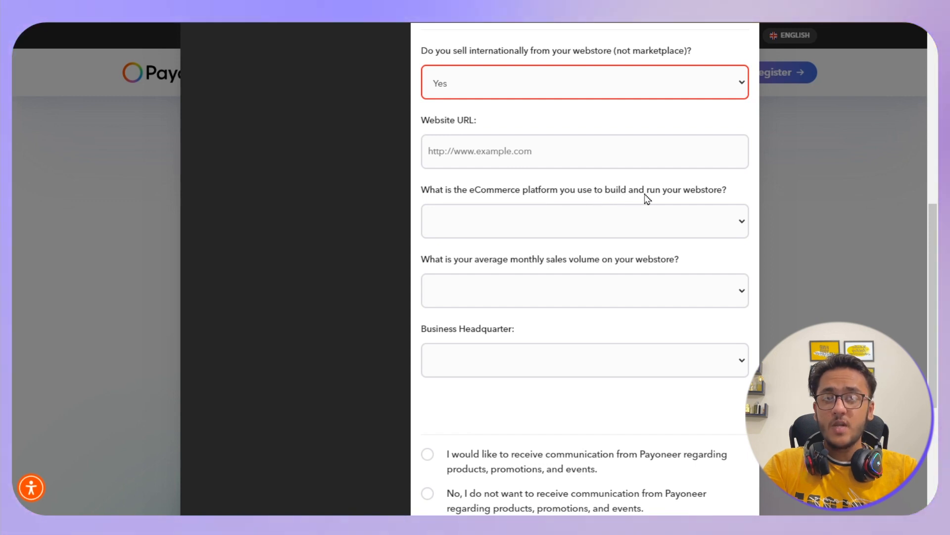
click(584, 220)
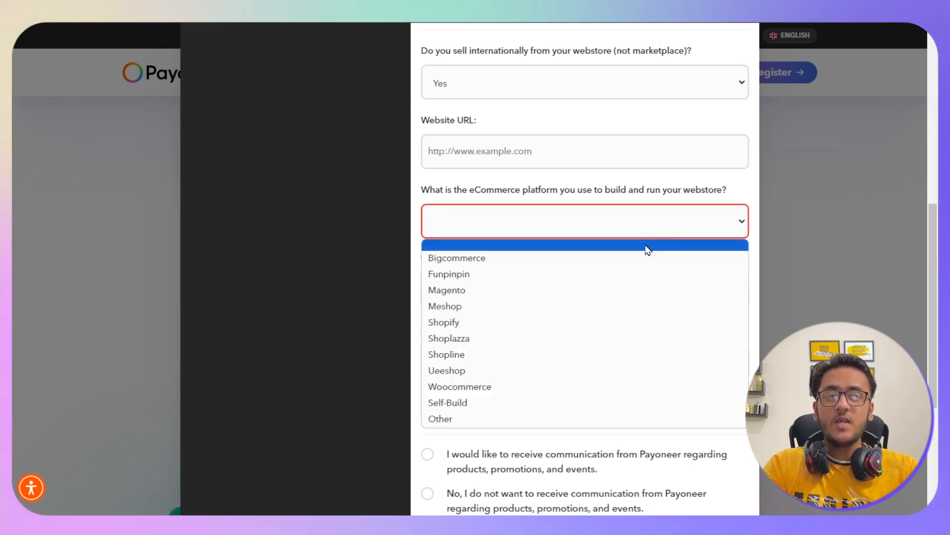
click(444, 322)
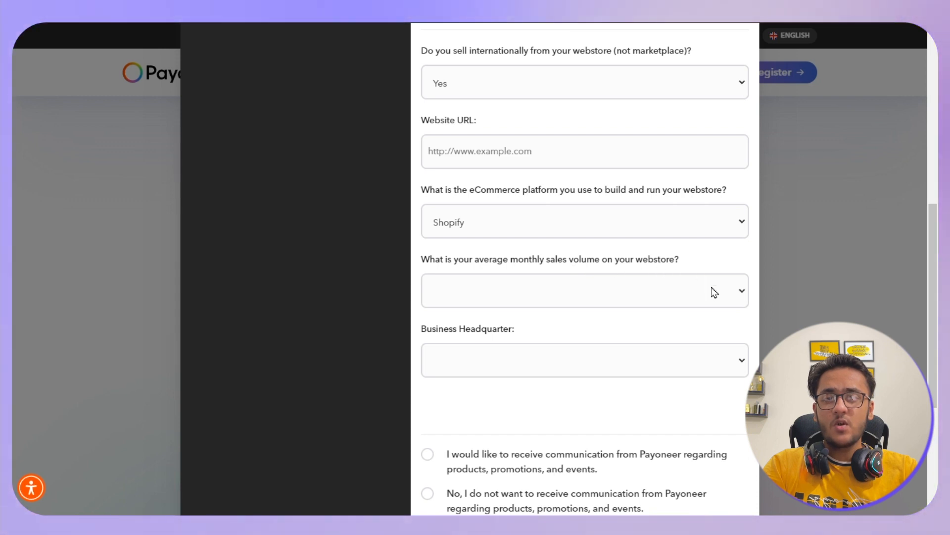
click(584, 290)
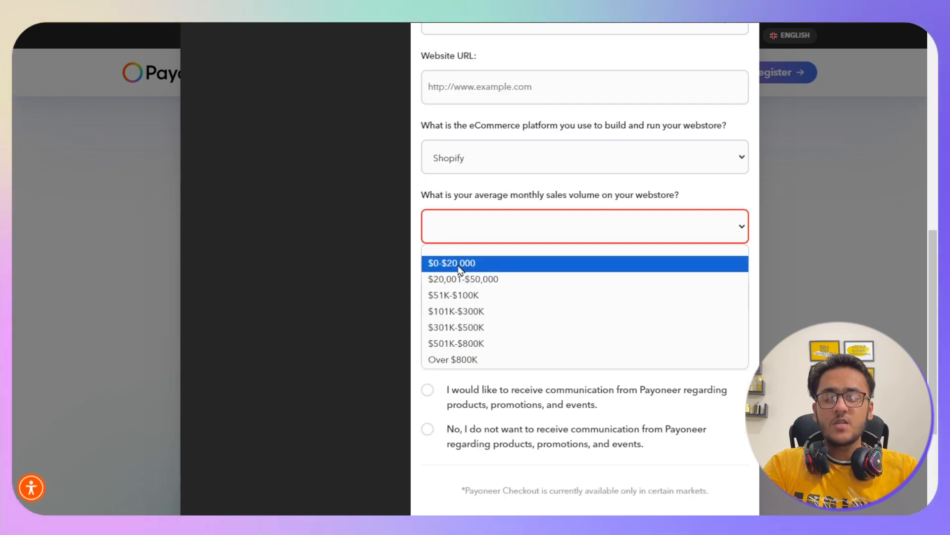
click(451, 263)
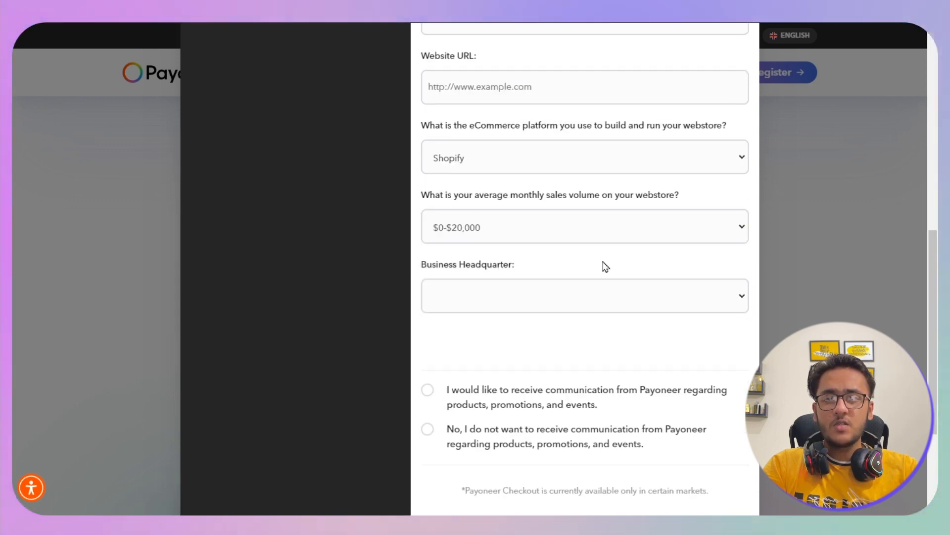
mouse_move(671, 277)
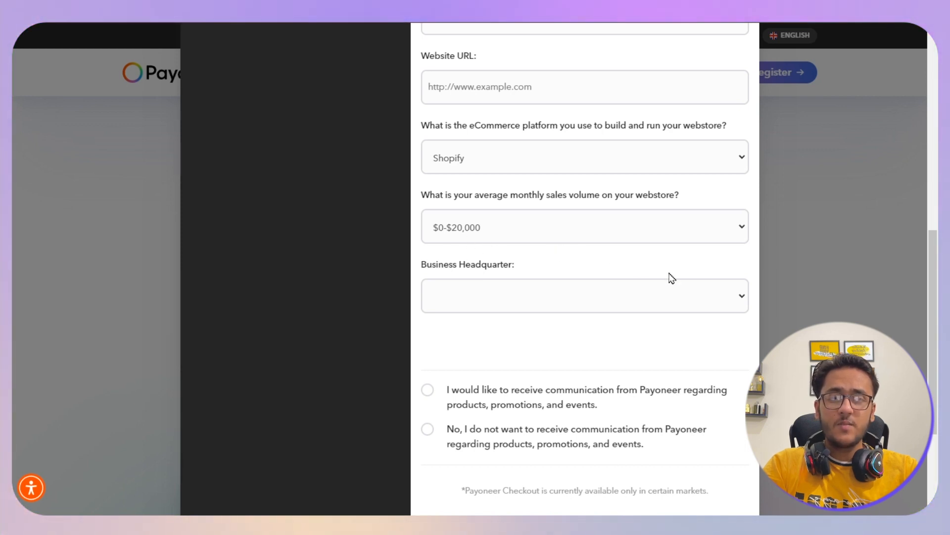
Step: Set Sweden as business headquarters, decline promotional communication, and submit the registration form
click(584, 296)
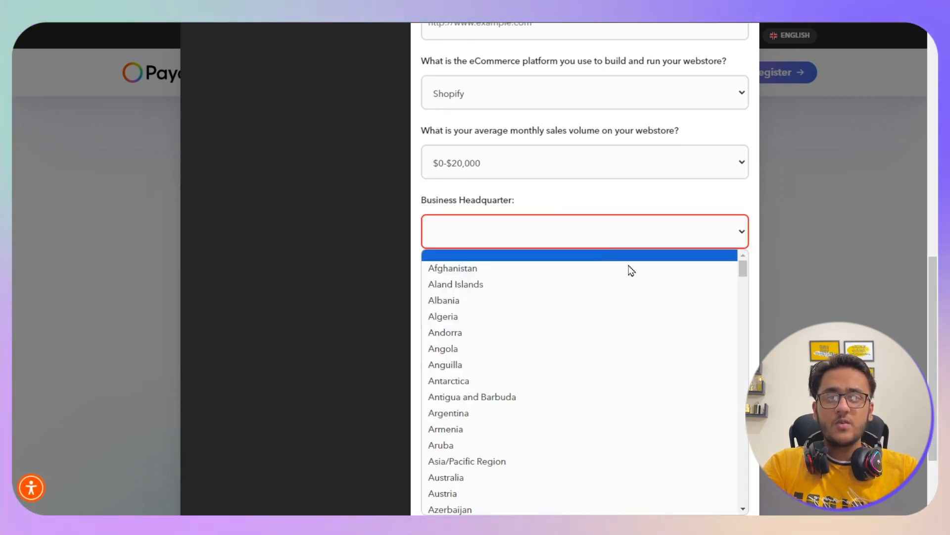
scroll(down, 3)
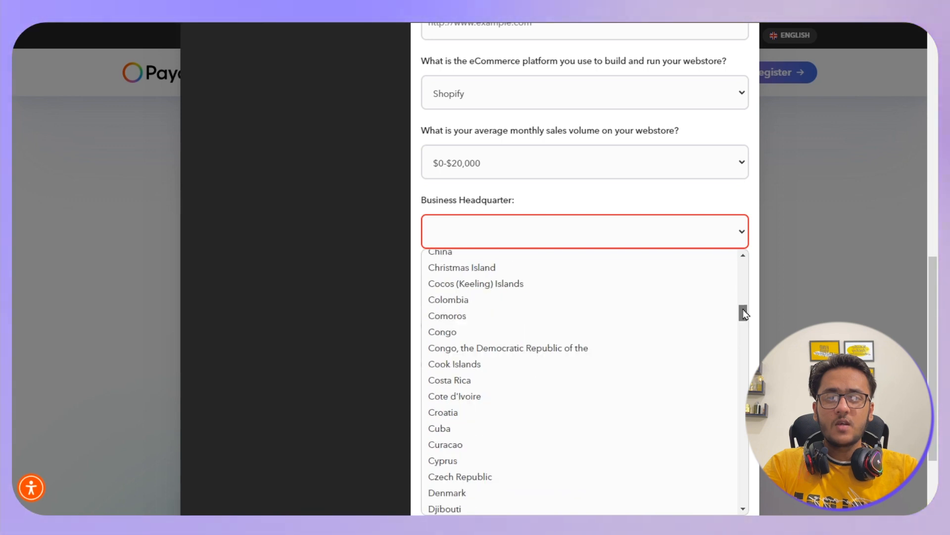
scroll(down, 3)
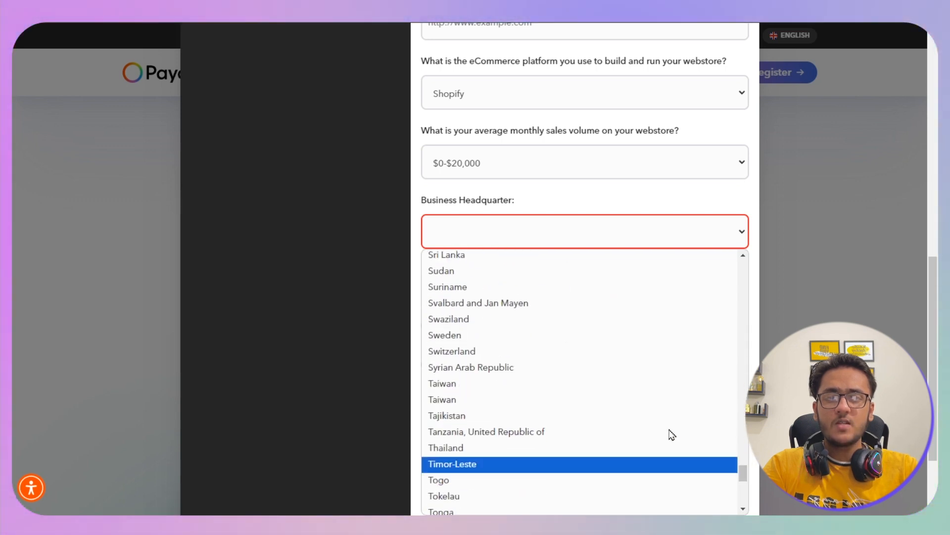
click(444, 335)
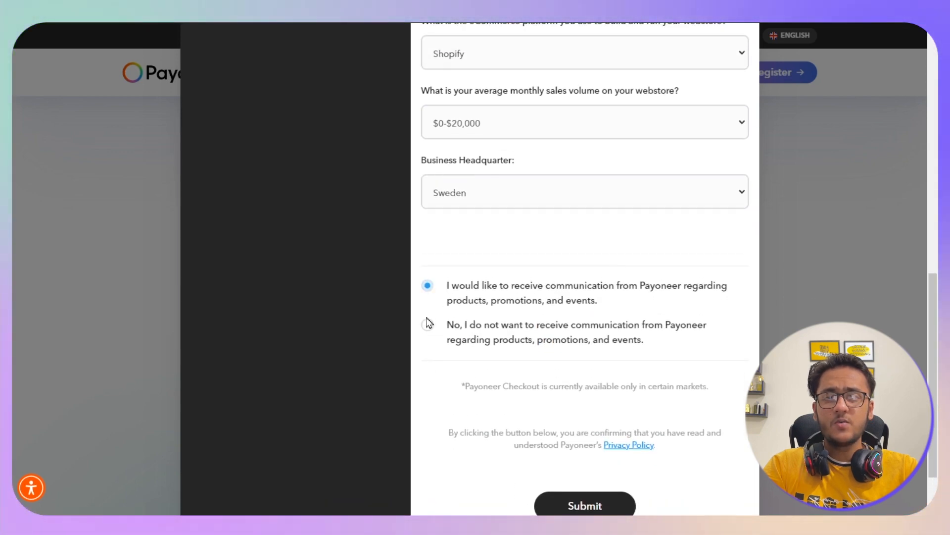
click(428, 323)
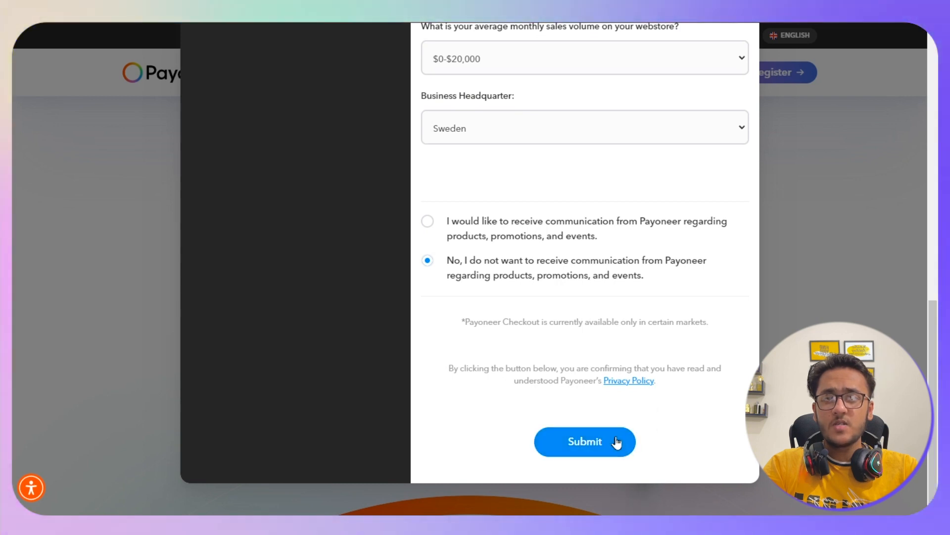
click(585, 441)
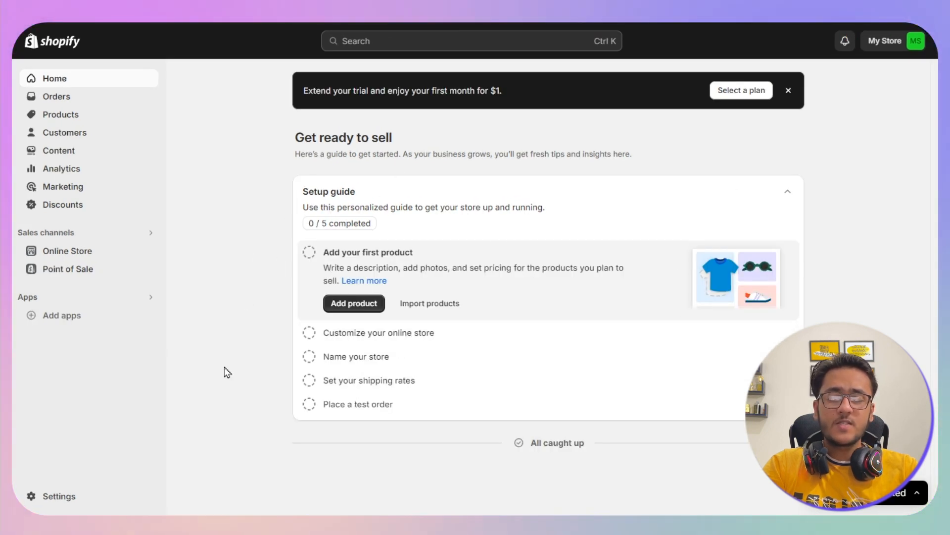
Step: Go to Settings > Payments and start adding a new payment method
click(58, 496)
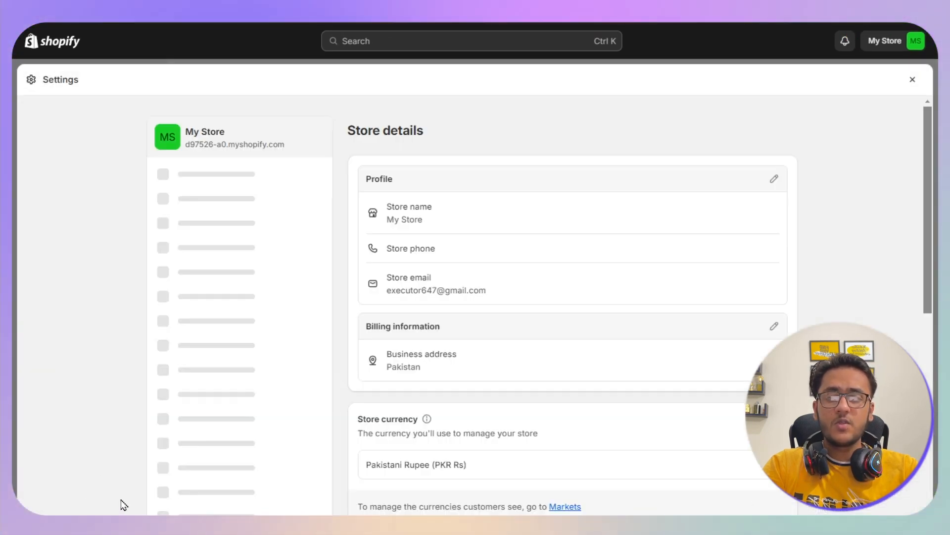
click(194, 257)
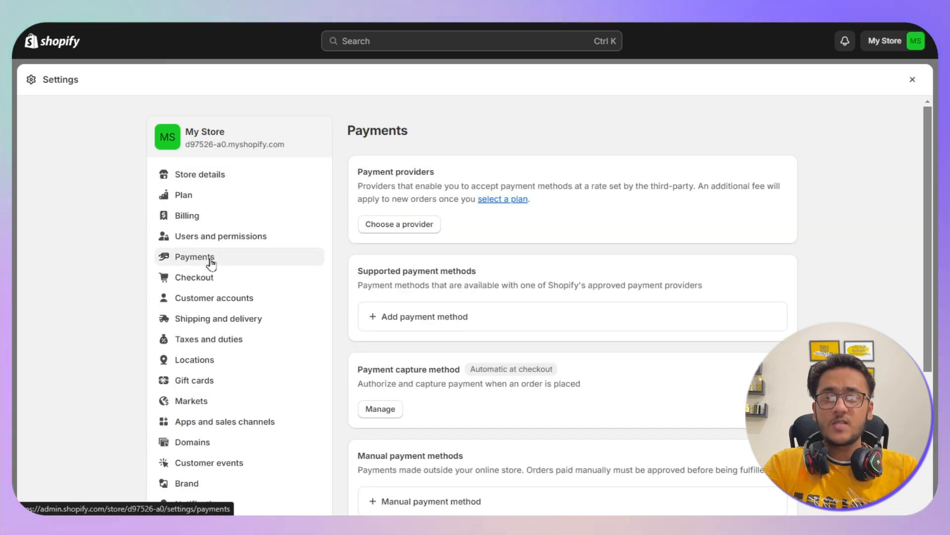
scroll(down, 3)
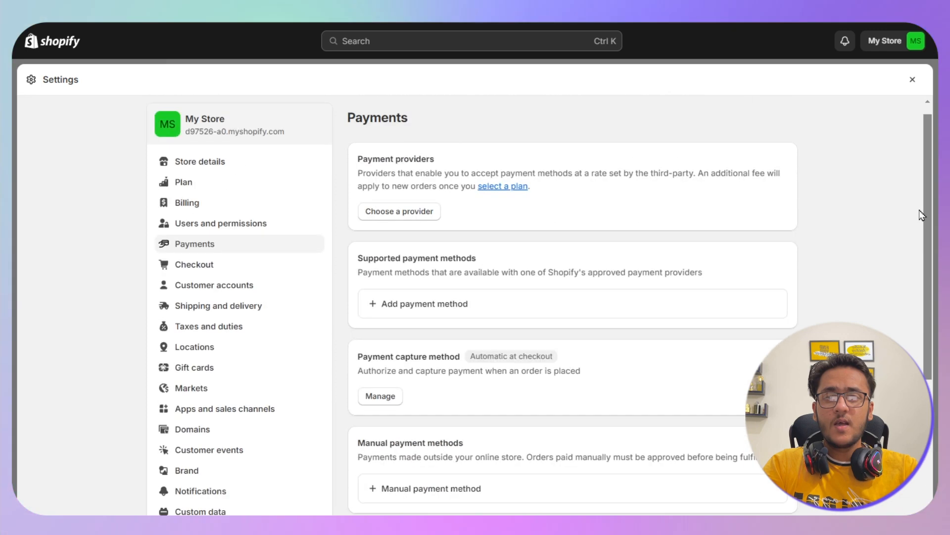
click(425, 303)
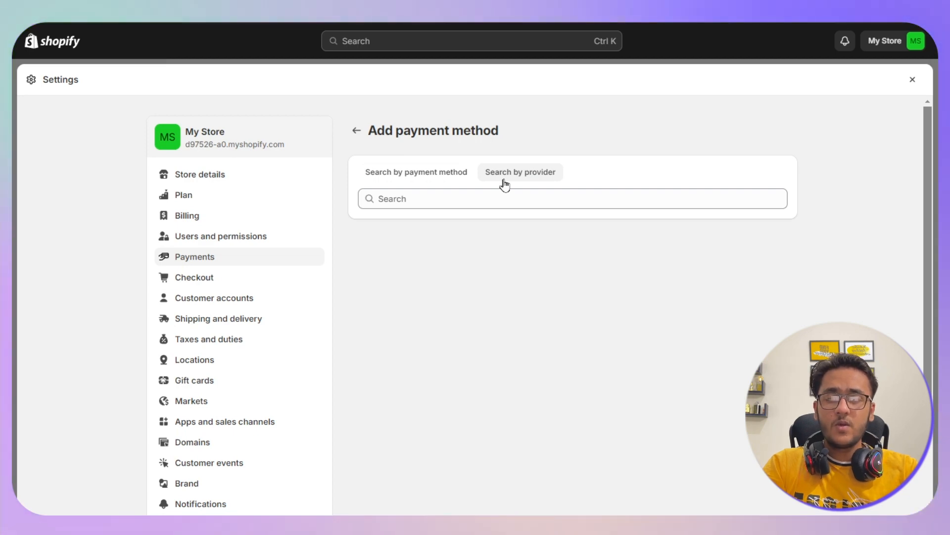
Step: Search providers for 'payon', select Payoneer Checkout and begin its installation
click(572, 198)
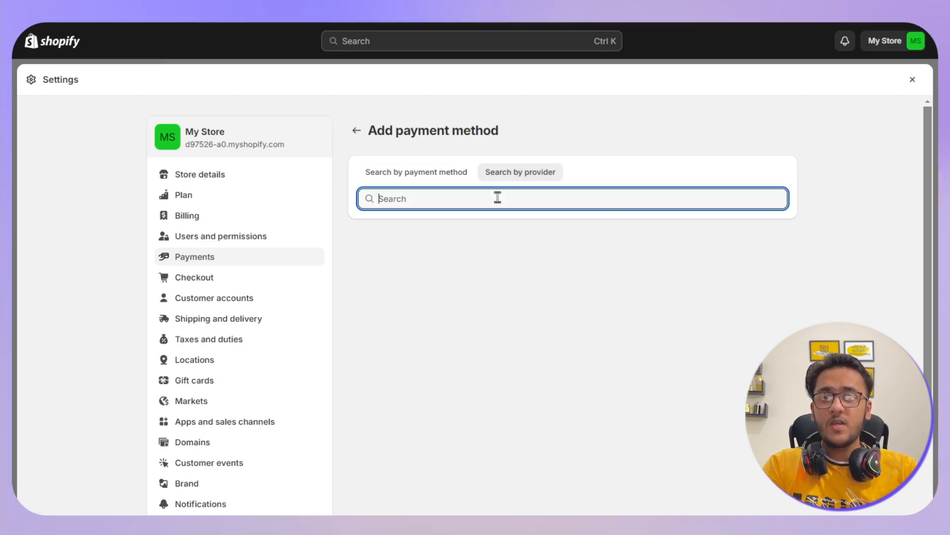
text(payoneer Checkout)
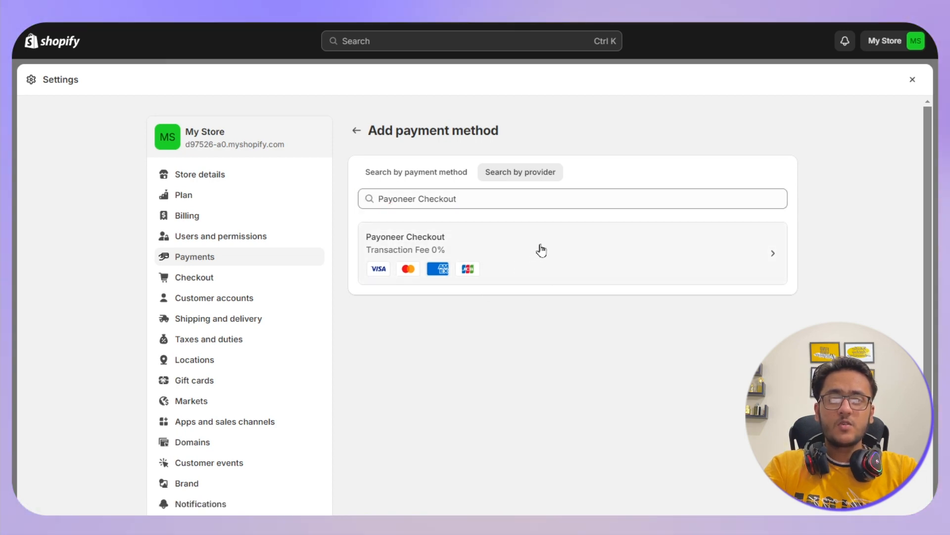
click(571, 242)
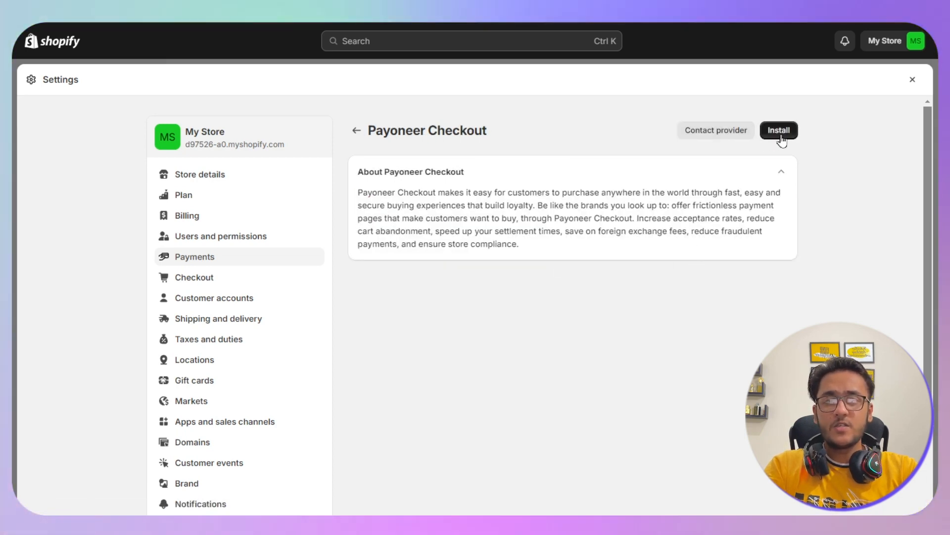
click(780, 130)
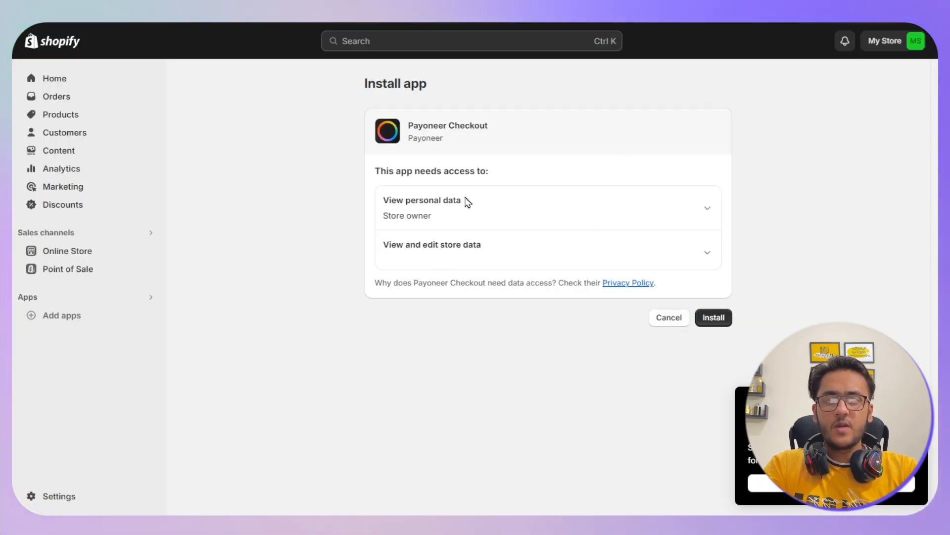
Step: Confirm the Payoneer Checkout app install and choose Manage Account to continue setup
click(713, 317)
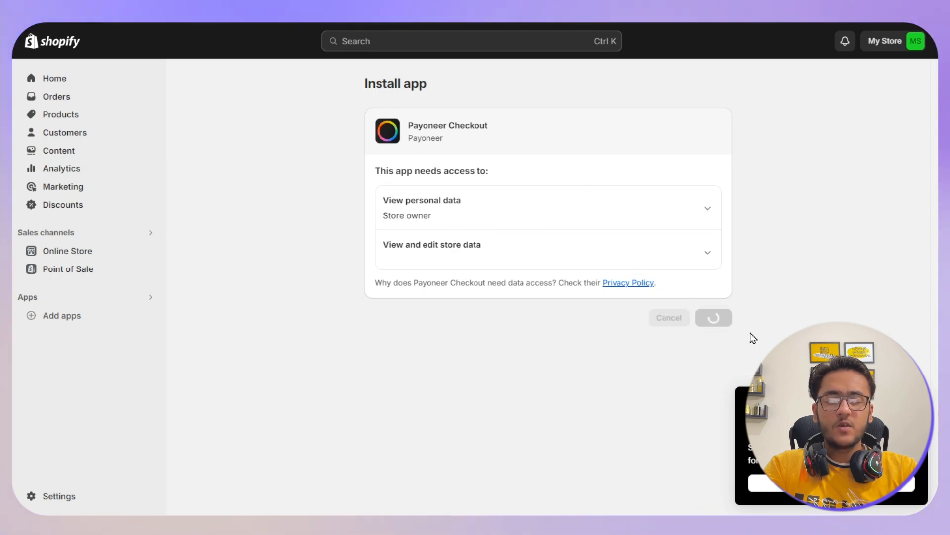
click(713, 317)
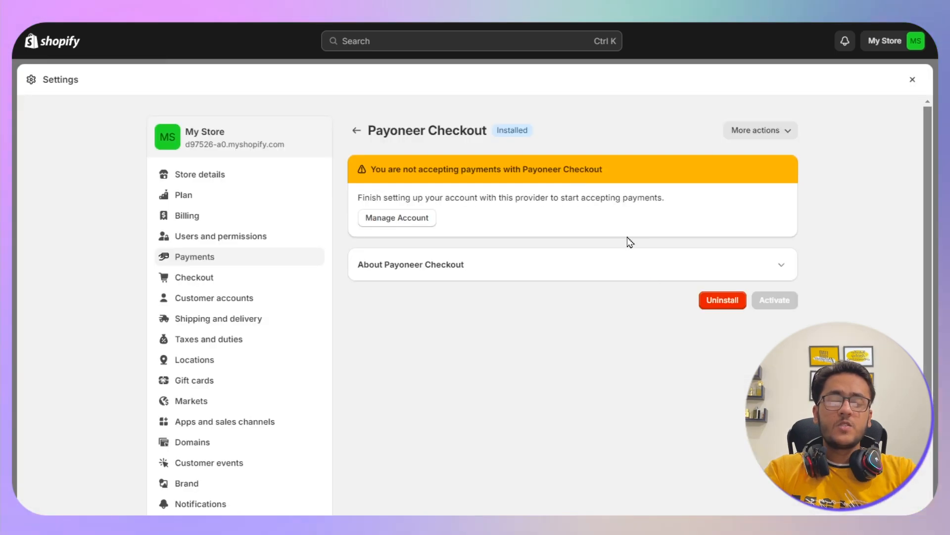
mouse_move(438, 212)
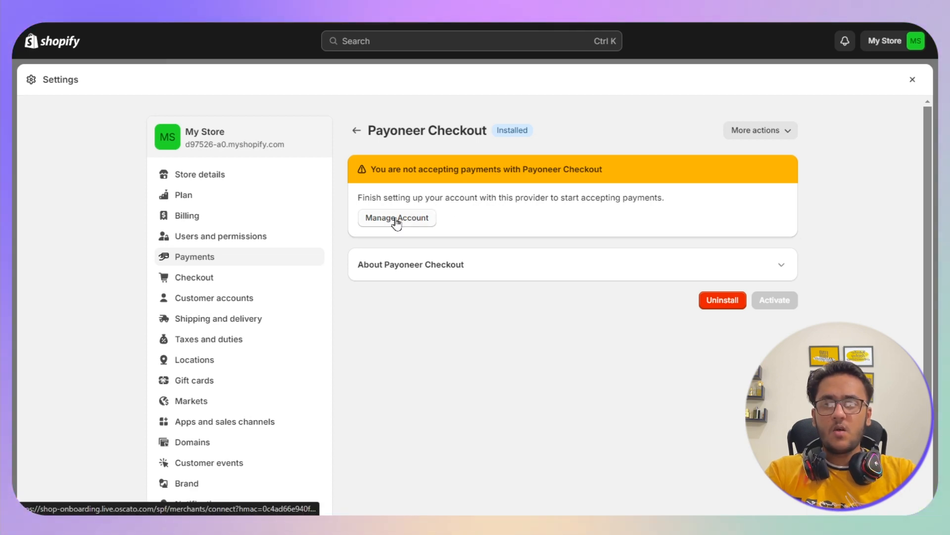
click(396, 218)
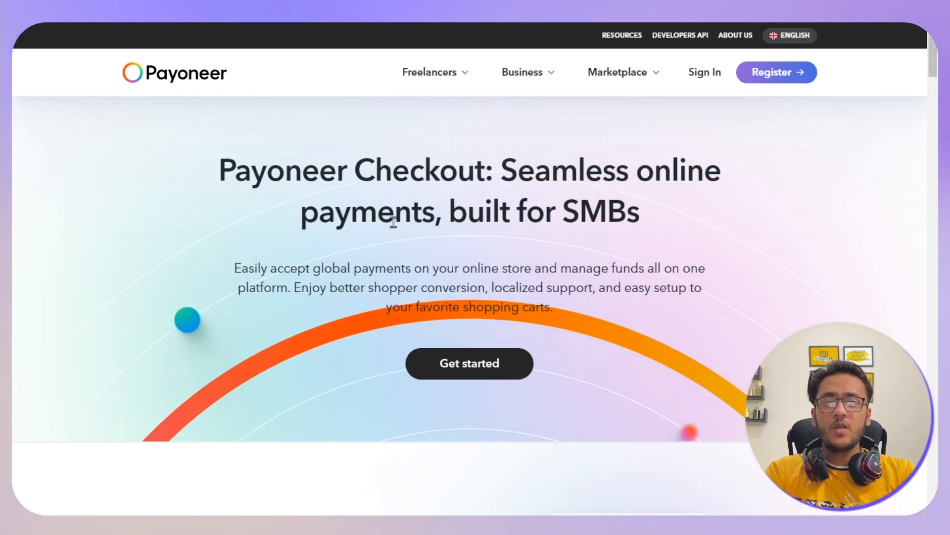
mouse_move(704, 71)
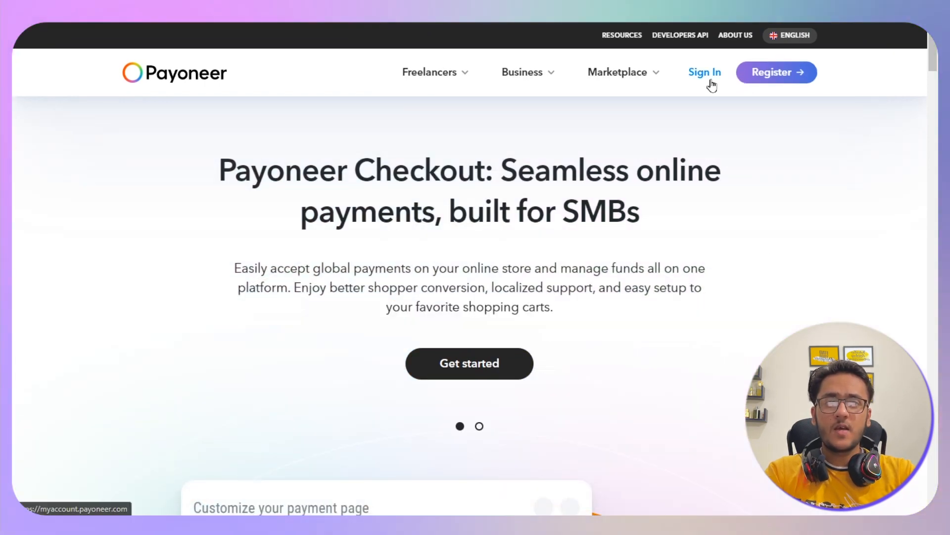
Step: Sign in to the Payoneer account from the Checkout landing page
click(704, 73)
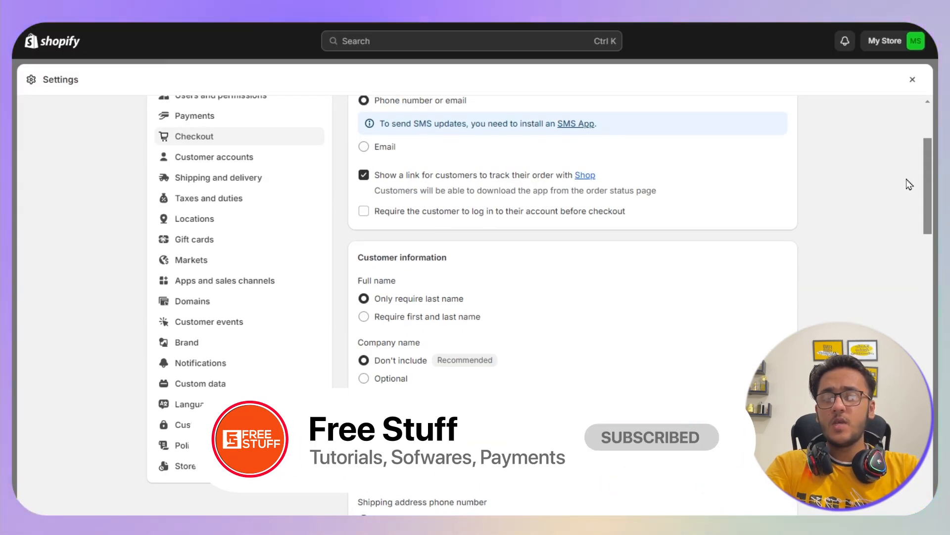
mouse_move(882, 184)
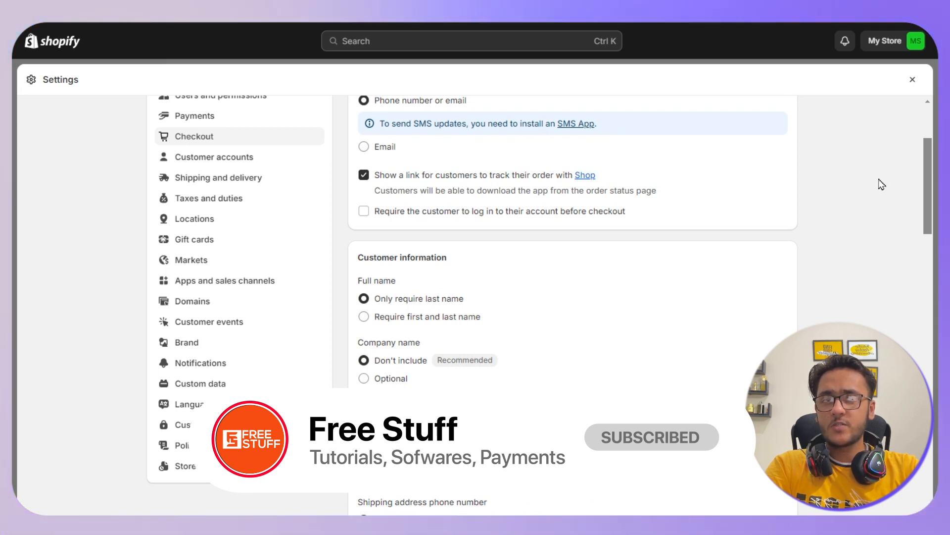